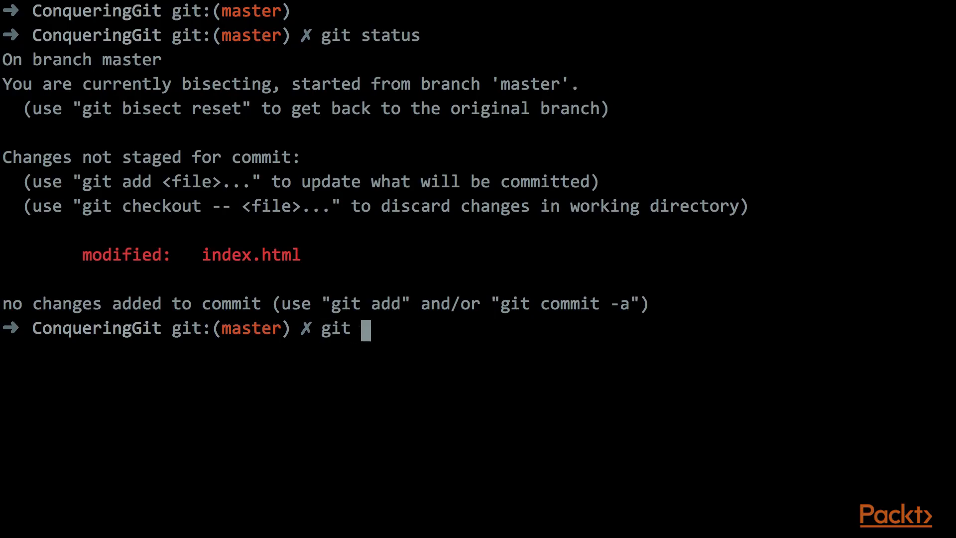
# - Stash the index.html changes and list local branches develop, issue_53 and master
pyautogui.write('stash')
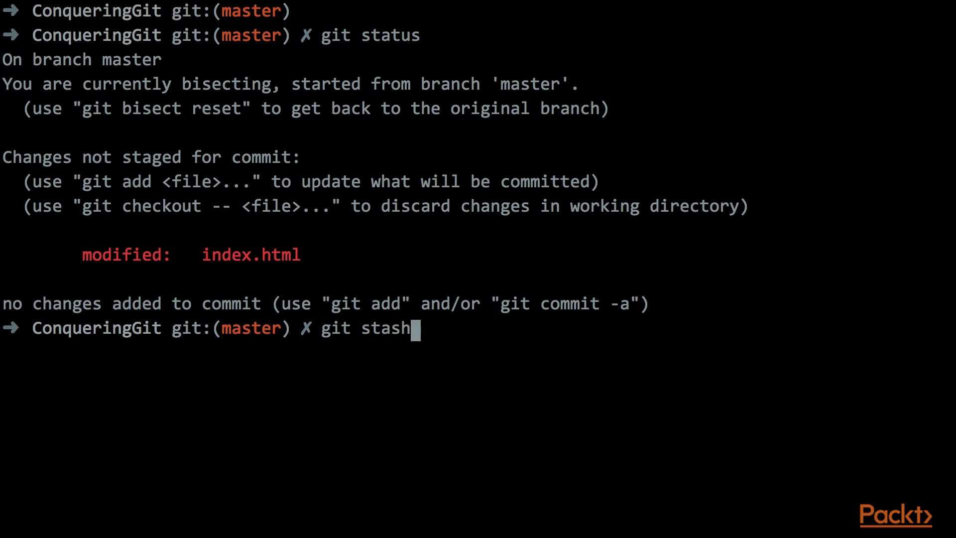
pyautogui.press('Return')
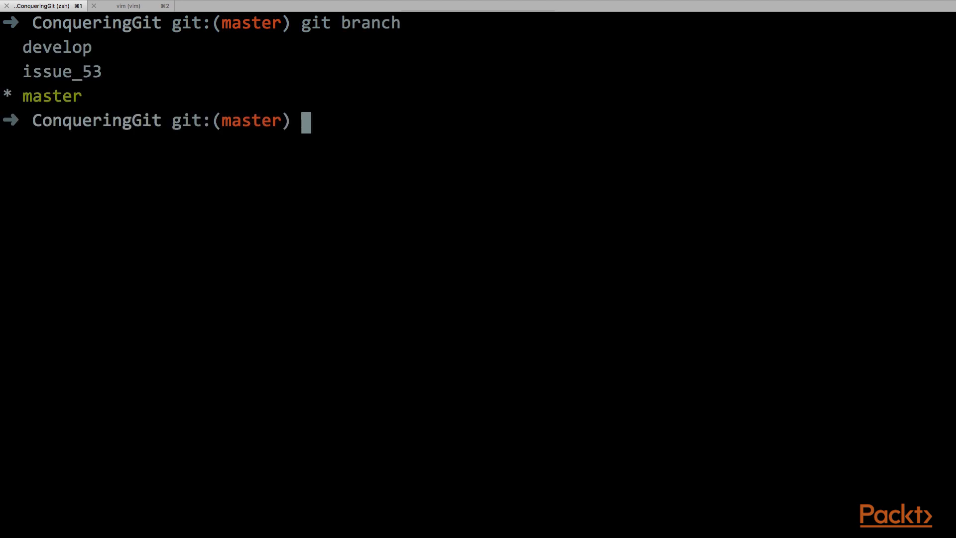
pyautogui.press('Return')
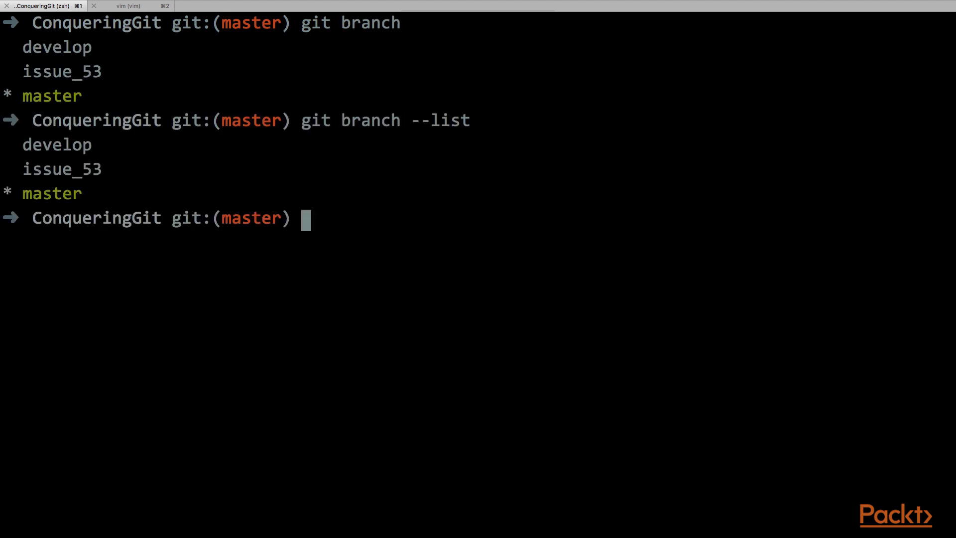
pyautogui.moveTo(20, 194)
pyautogui.write('g')
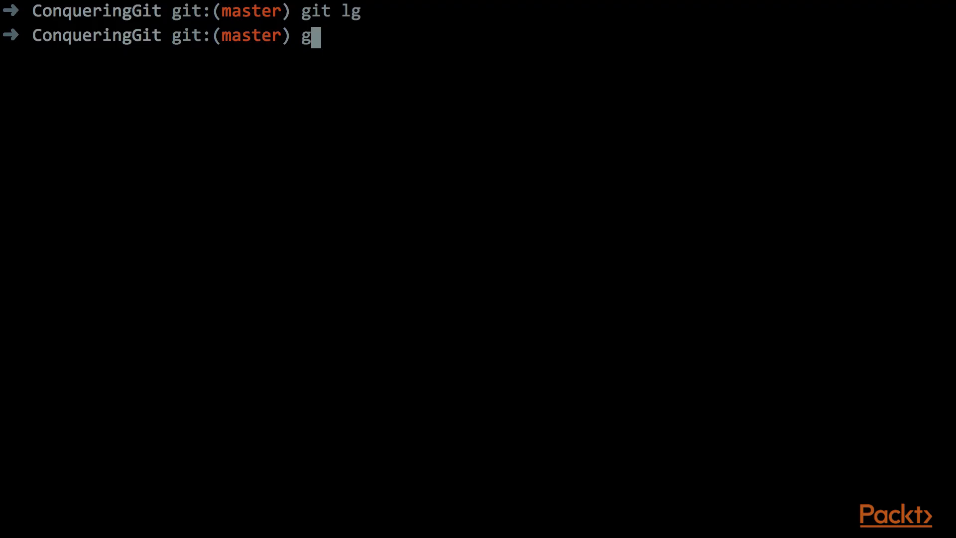
# - Merge other_branch into master, hit a conflict in index.html, and send it to Sublime
pyautogui.write('it merge other_b')
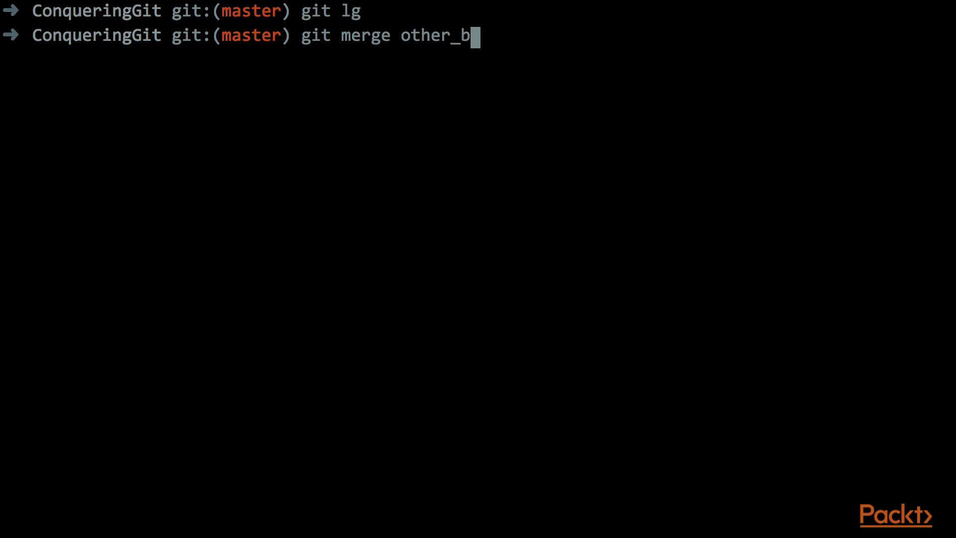
pyautogui.press('Return')
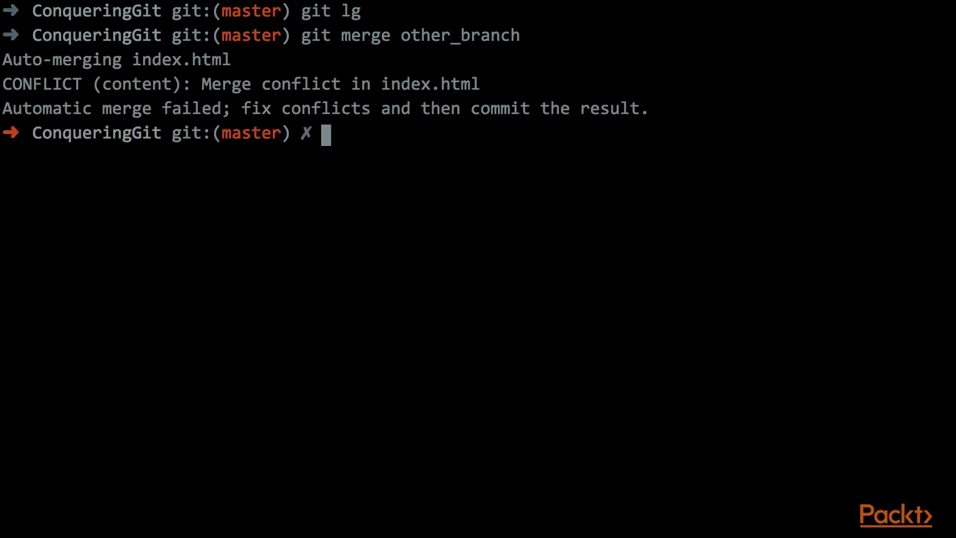
pyautogui.write('sub index.html')
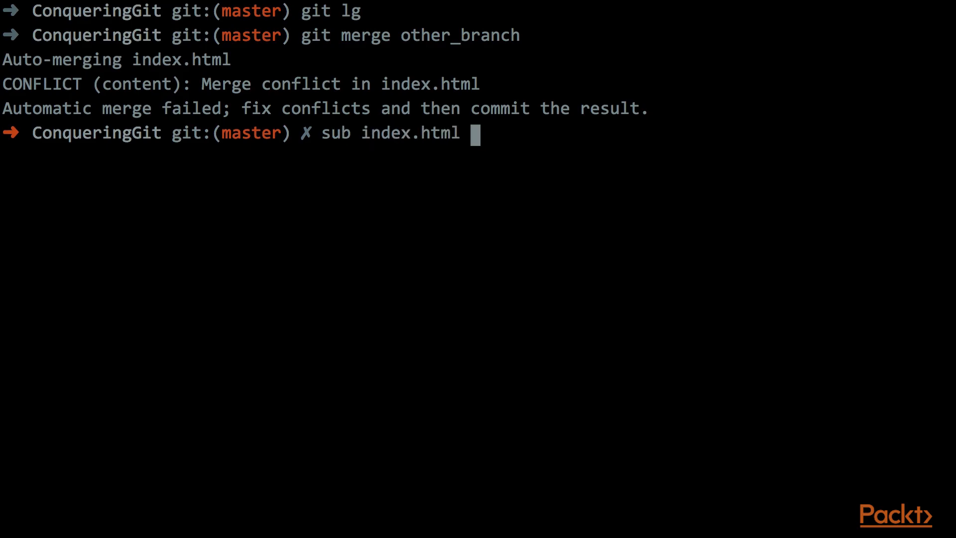
pyautogui.press('Return')
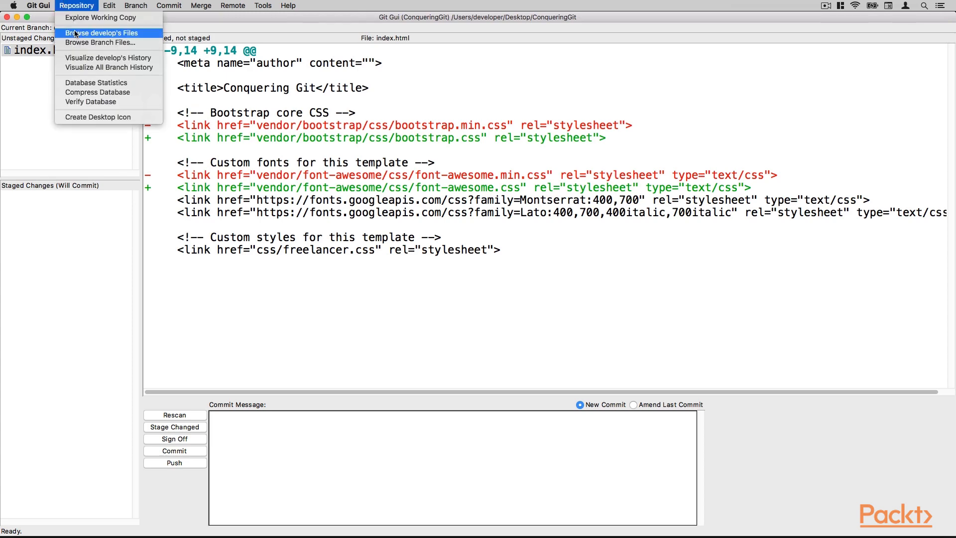
# - Choose Browse develop's Files from the Repository menu
pyautogui.click(101, 33)
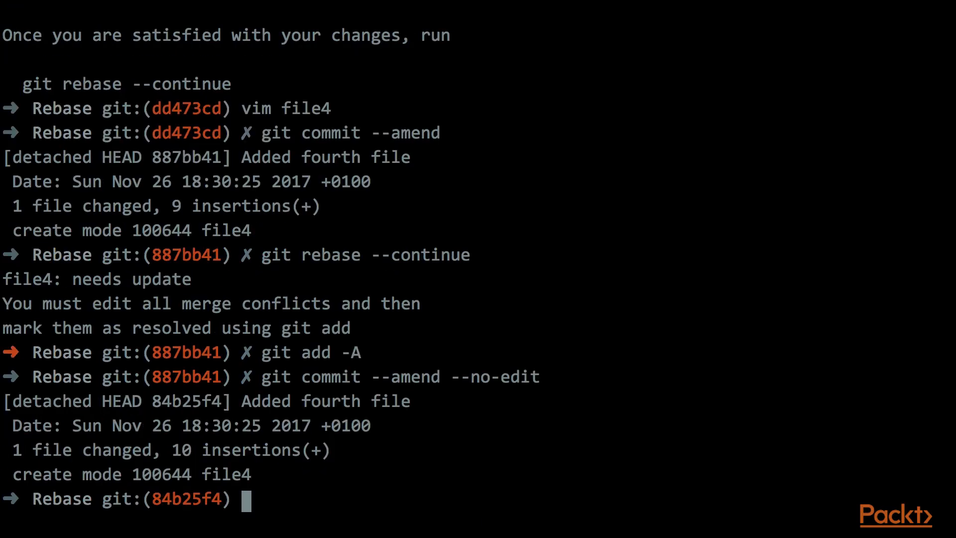
# - Continue the rebase after amending the fourth-file commit and show the commit history
pyautogui.write('git rebase --con')
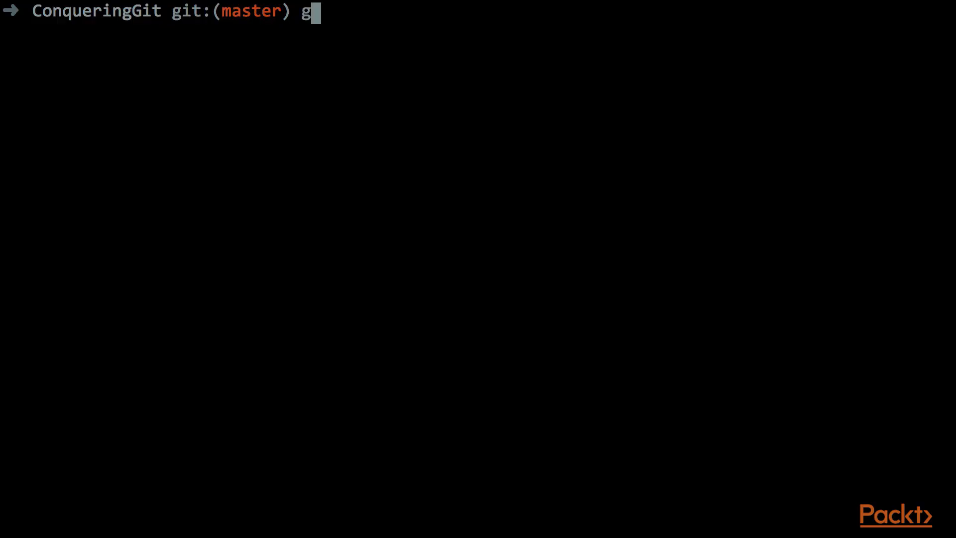
pyautogui.write('it lg')
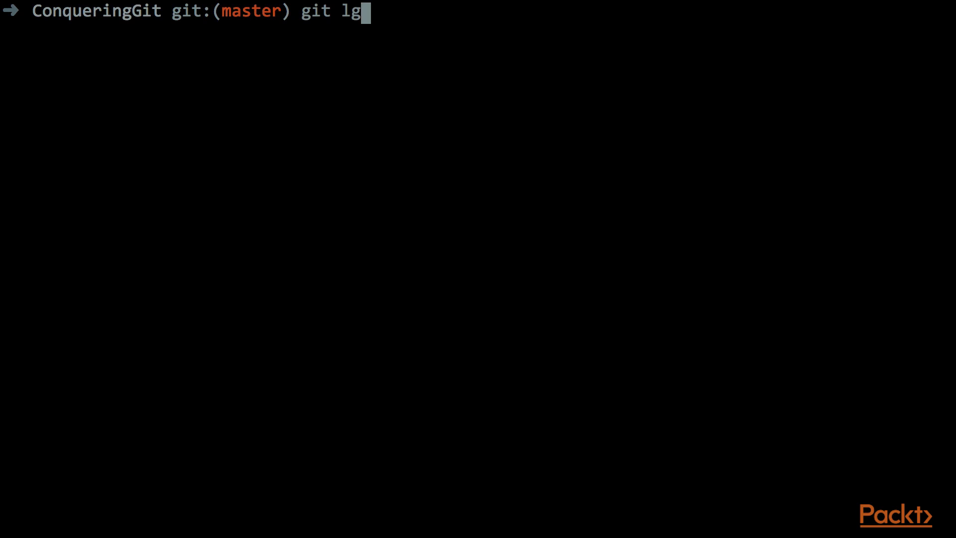
pyautogui.press('Return')
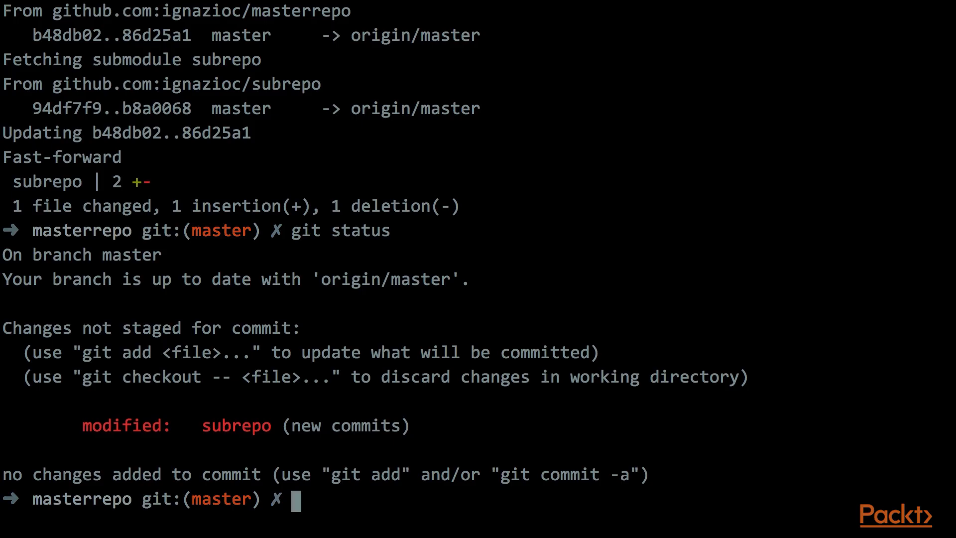
# - Update the subrepo submodule in masterrepo to its new commits
pyautogui.write('git submodule u')
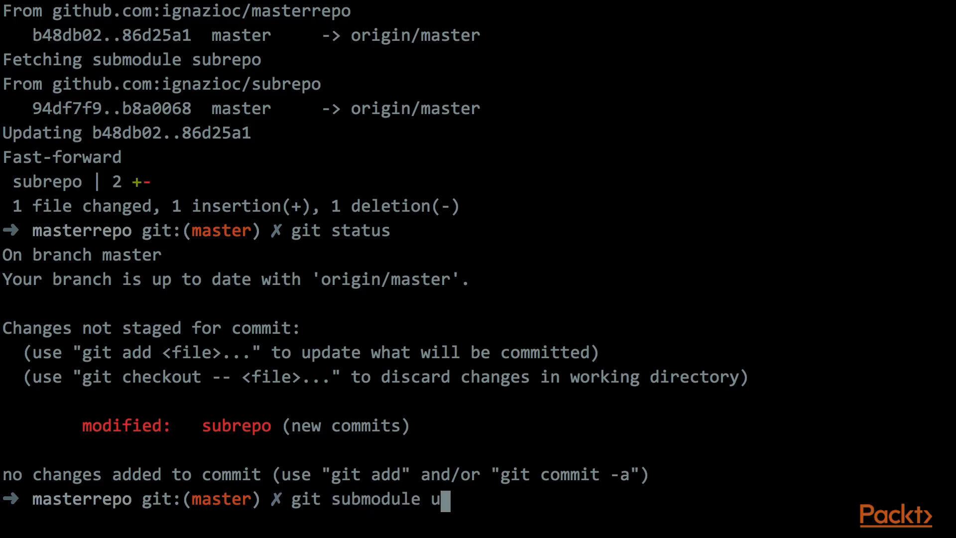
pyautogui.press('Return')
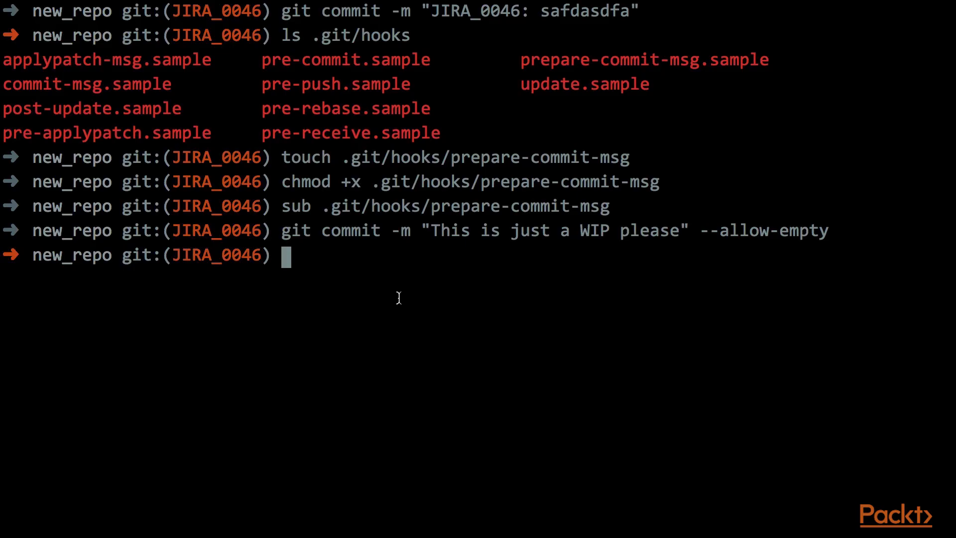
# - Make an empty WIP test commit with --allow-empty on branch JIRA_0046
pyautogui.write('git commit -m "I fixed a nast')
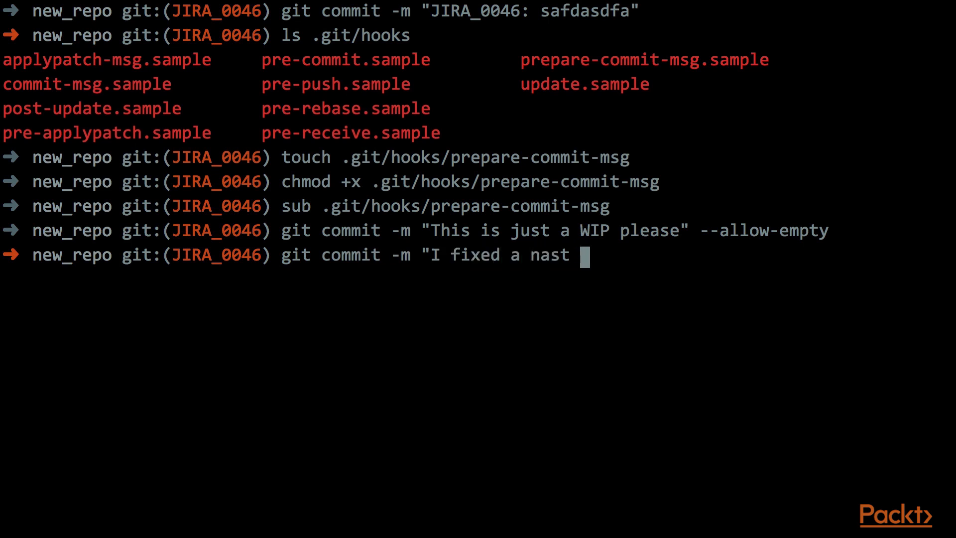
pyautogui.write('y bug" --allow-empty')
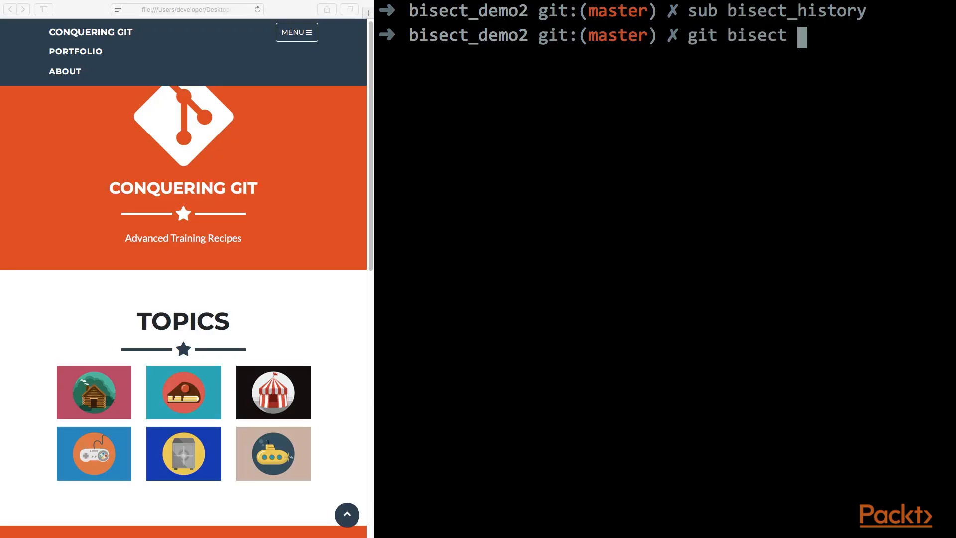
# - Replay bisect_history, landing on commit 6f2ac21 "Ticket:12345 Remove contact section"
pyautogui.write('replay bisect_history')
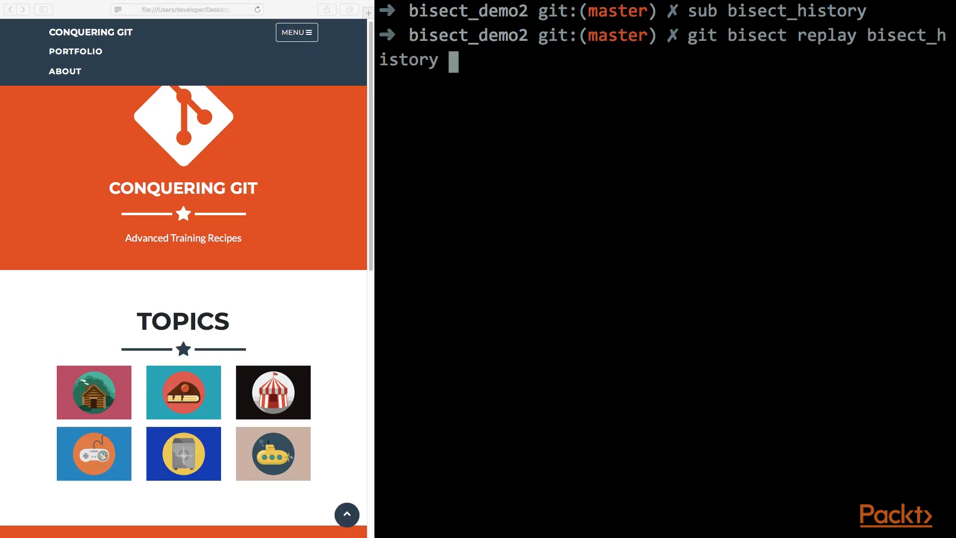
pyautogui.press('Return')
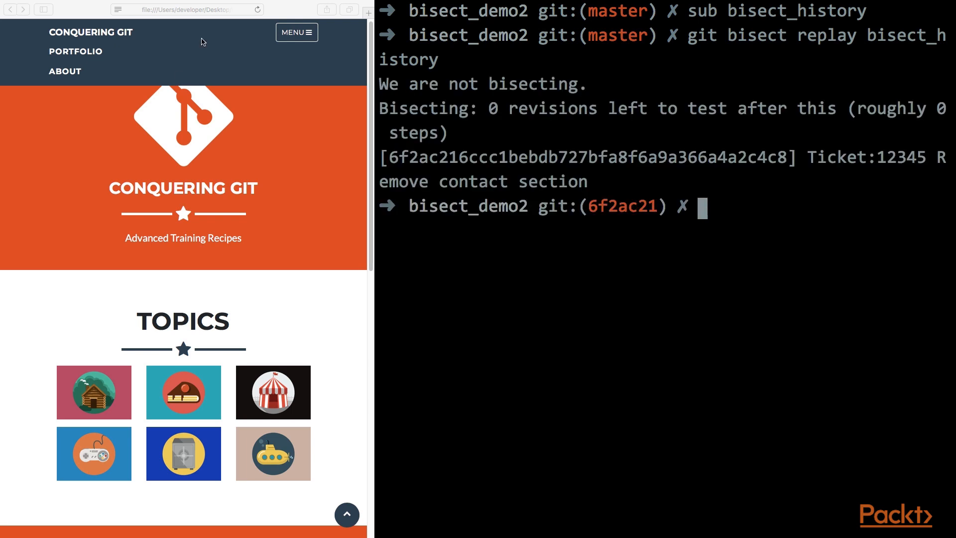
pyautogui.write('git bi')
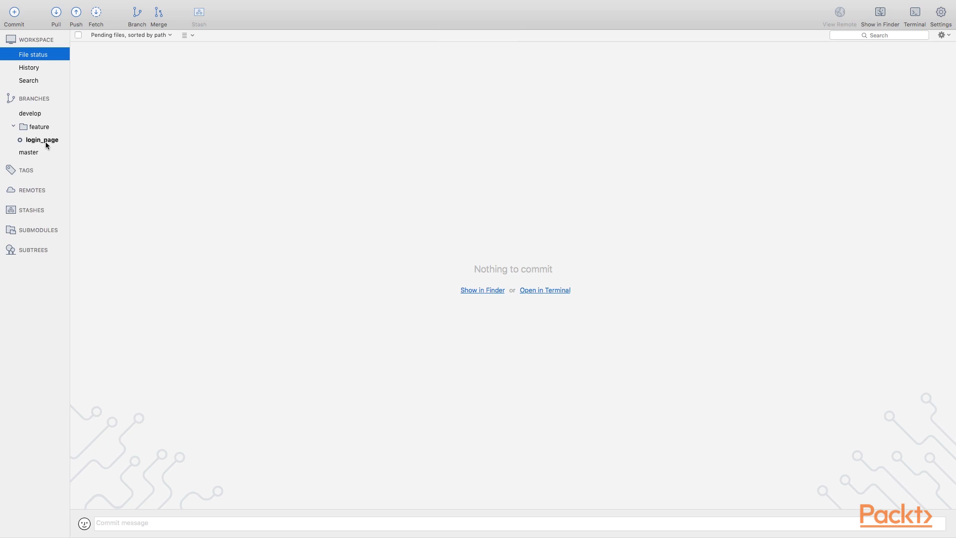
pyautogui.click(12, 127)
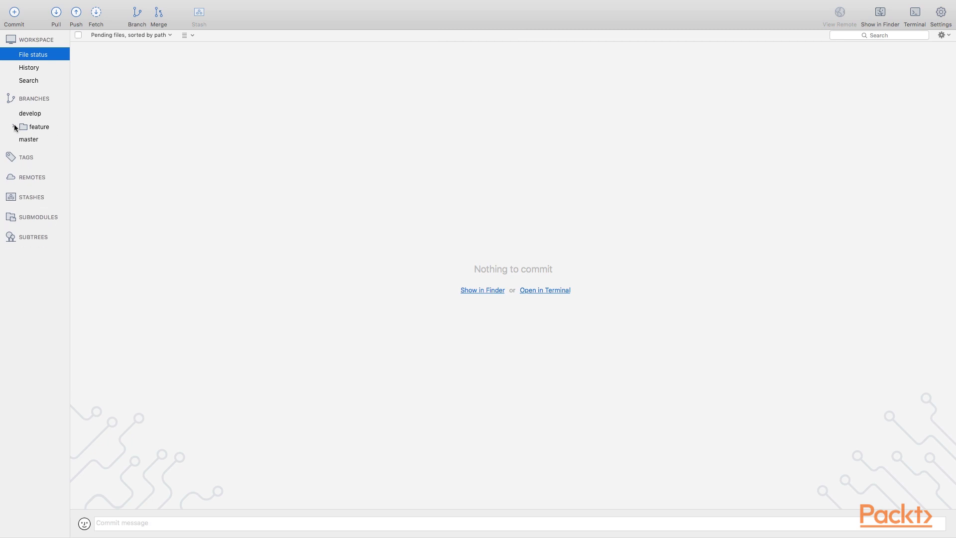
pyautogui.click(19, 127)
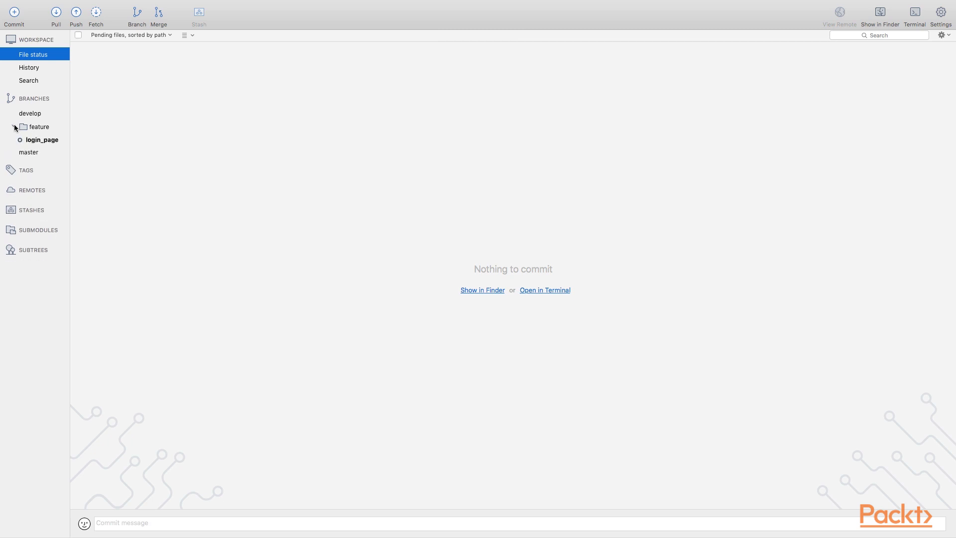
pyautogui.click(12, 126)
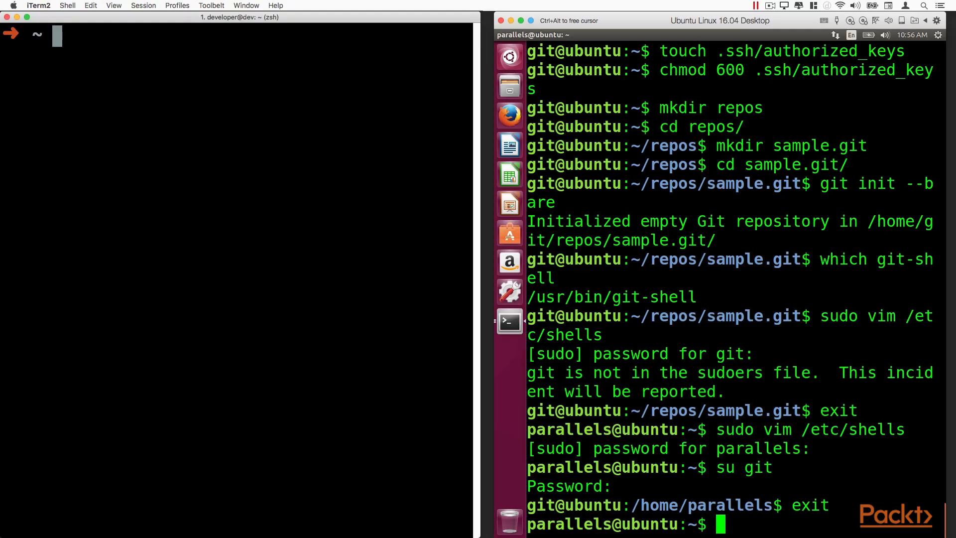
# - Begin sudo chsh for the git user on the Ubuntu server
pyautogui.write('sudo chsh igt')
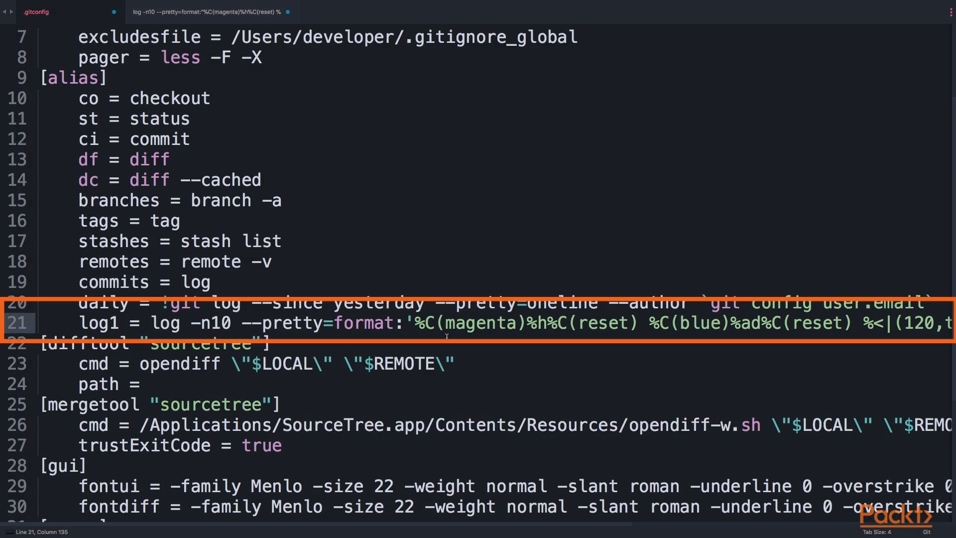
# - Scroll line 21 right to reveal log1's truncated-subject and author formatting
pyautogui.hscroll(3)
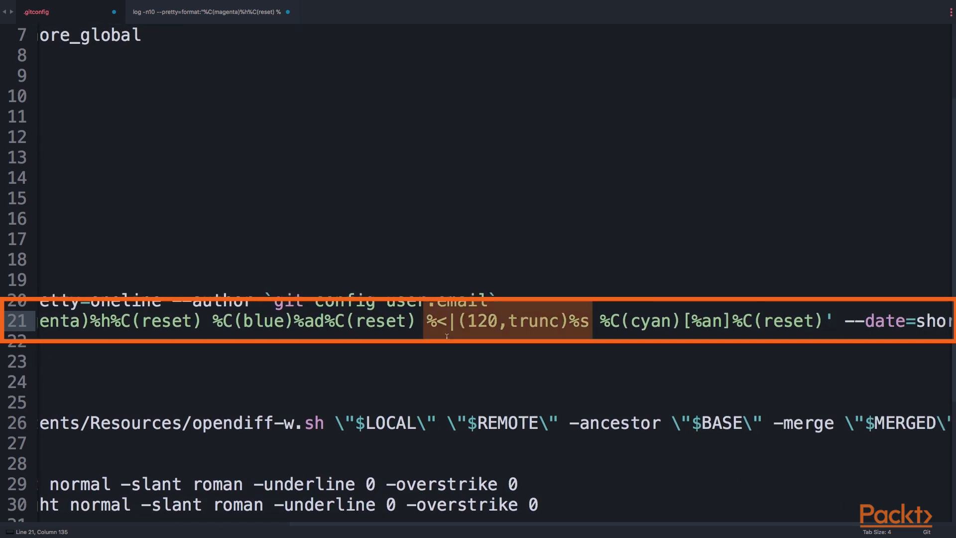
pyautogui.click(505, 319)
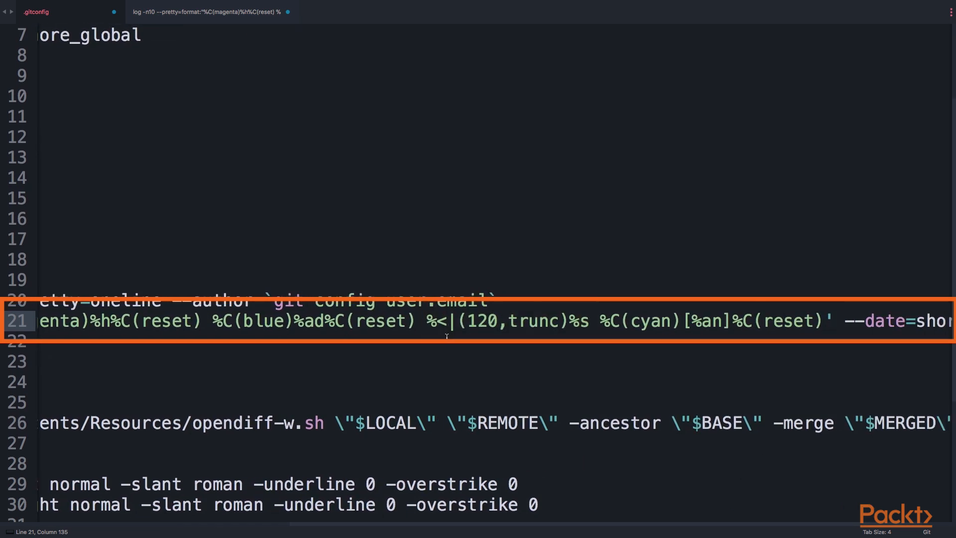